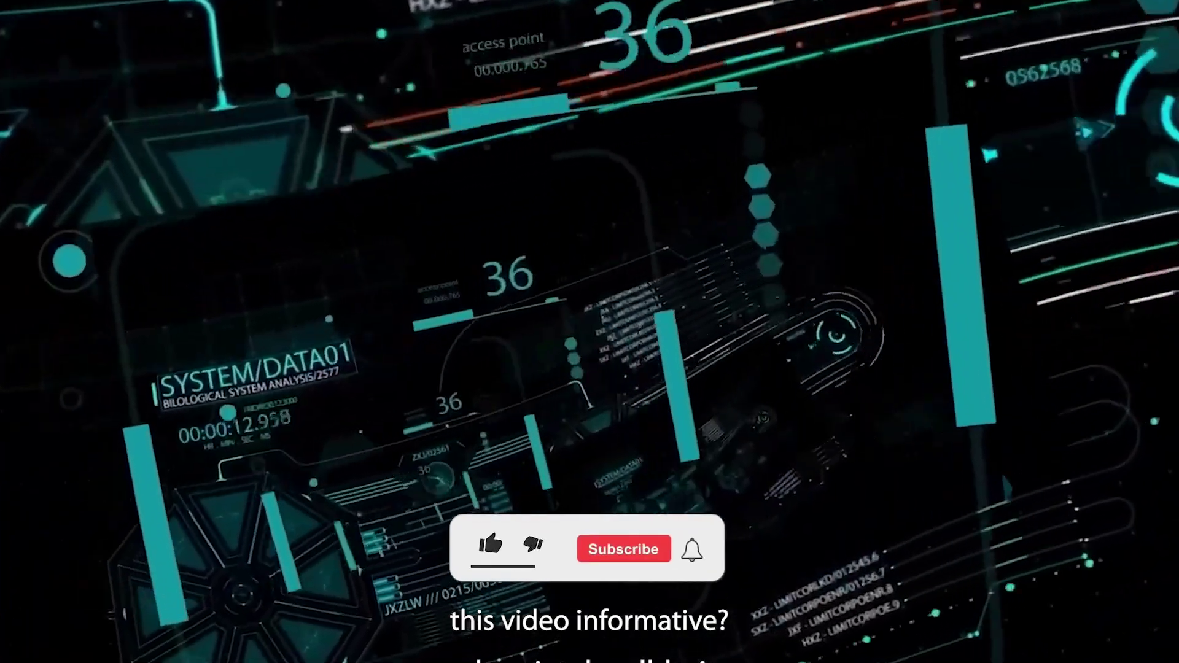
{"action": "left_click", "coordinate": [623, 549]}
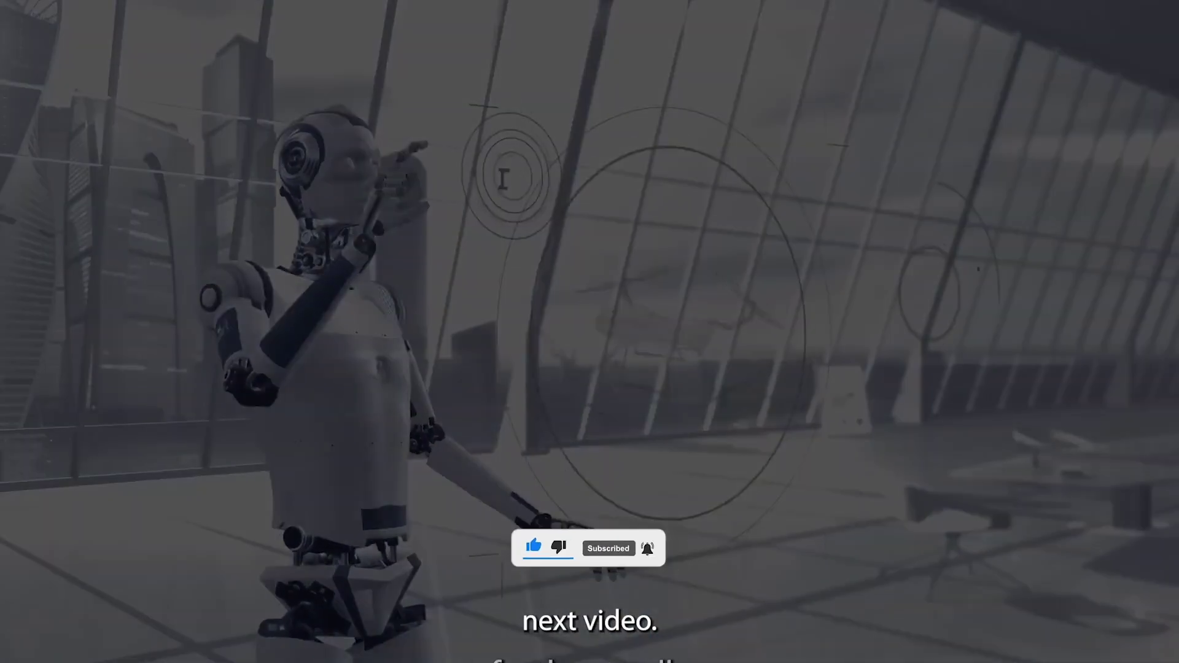